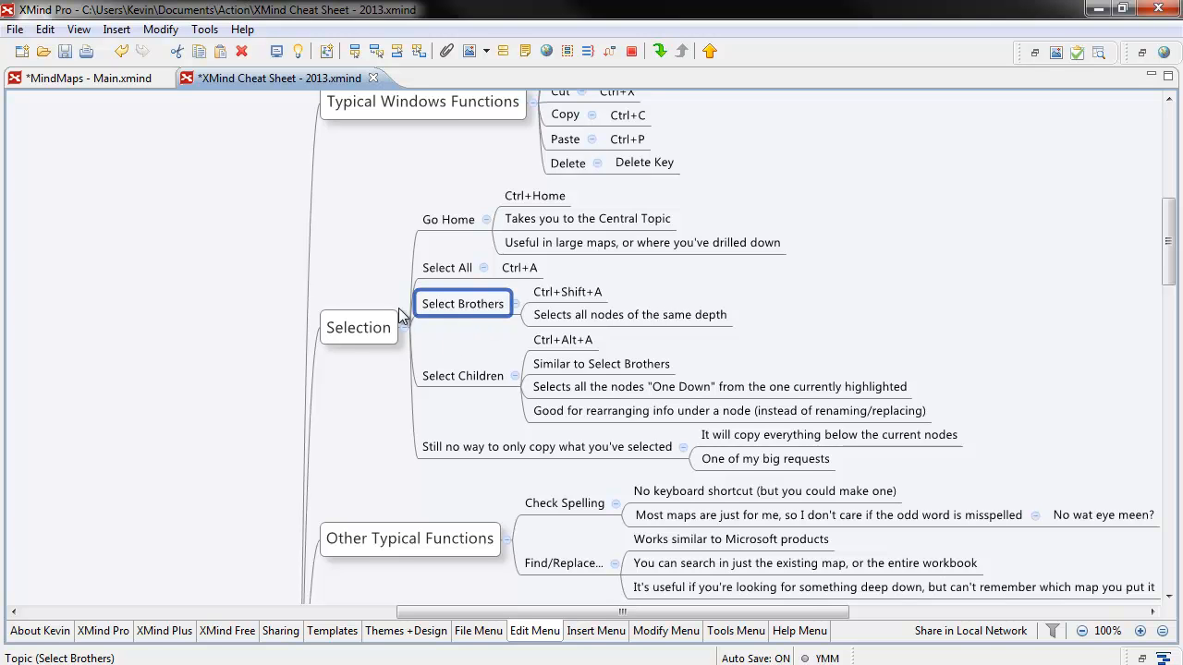
mouse_move(324, 333)
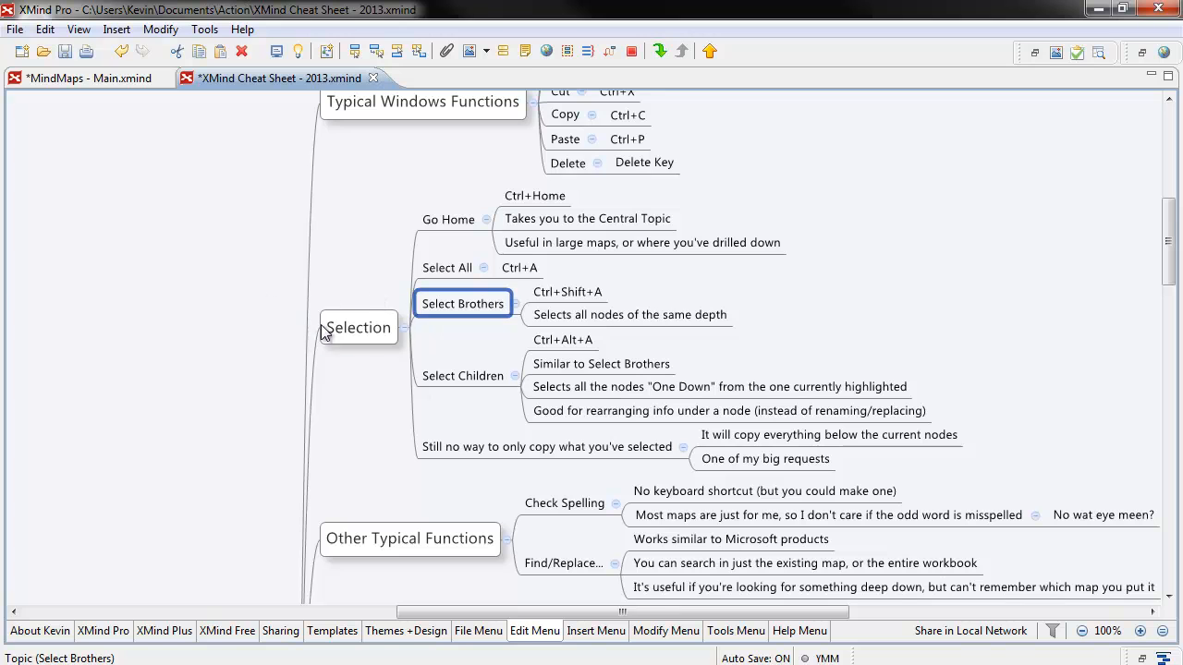
Select Go Home's sibling topics together, then the main topics alongside Selection
left_click(358, 327)
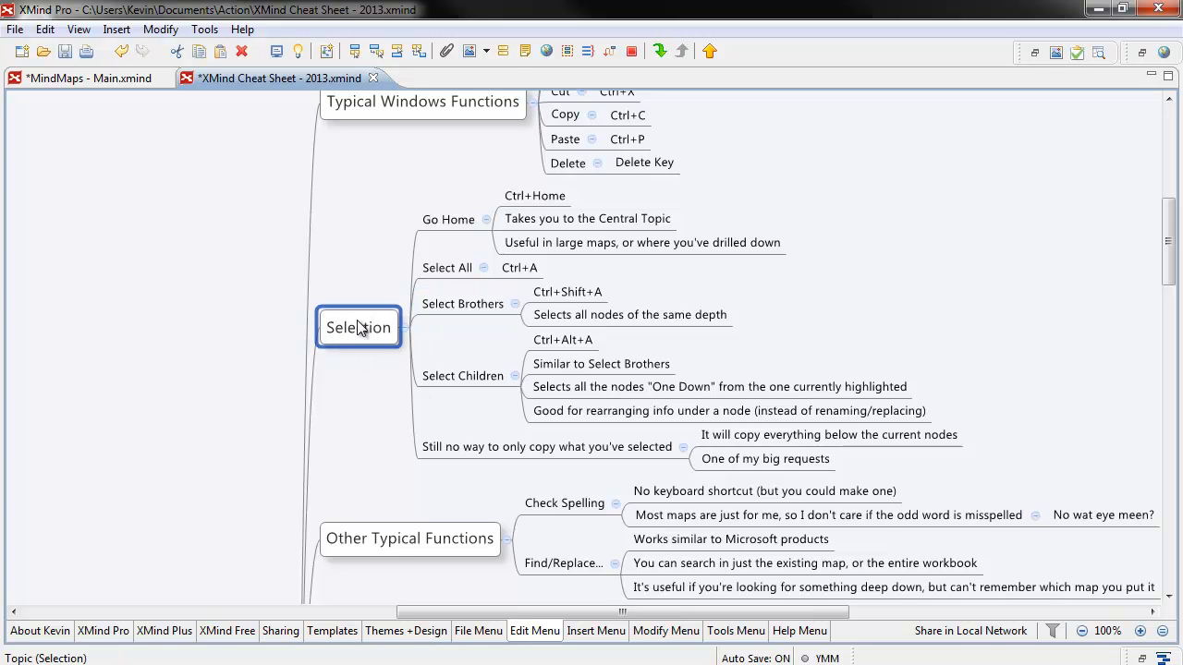
left_click(448, 219)
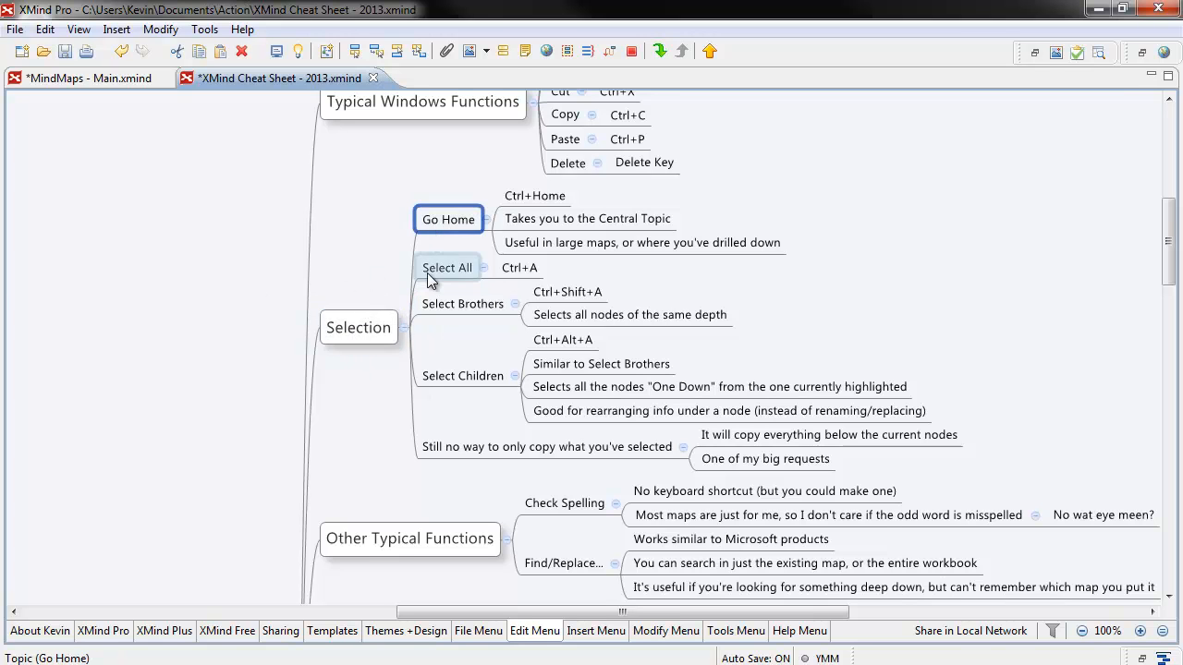
left_click(462, 303)
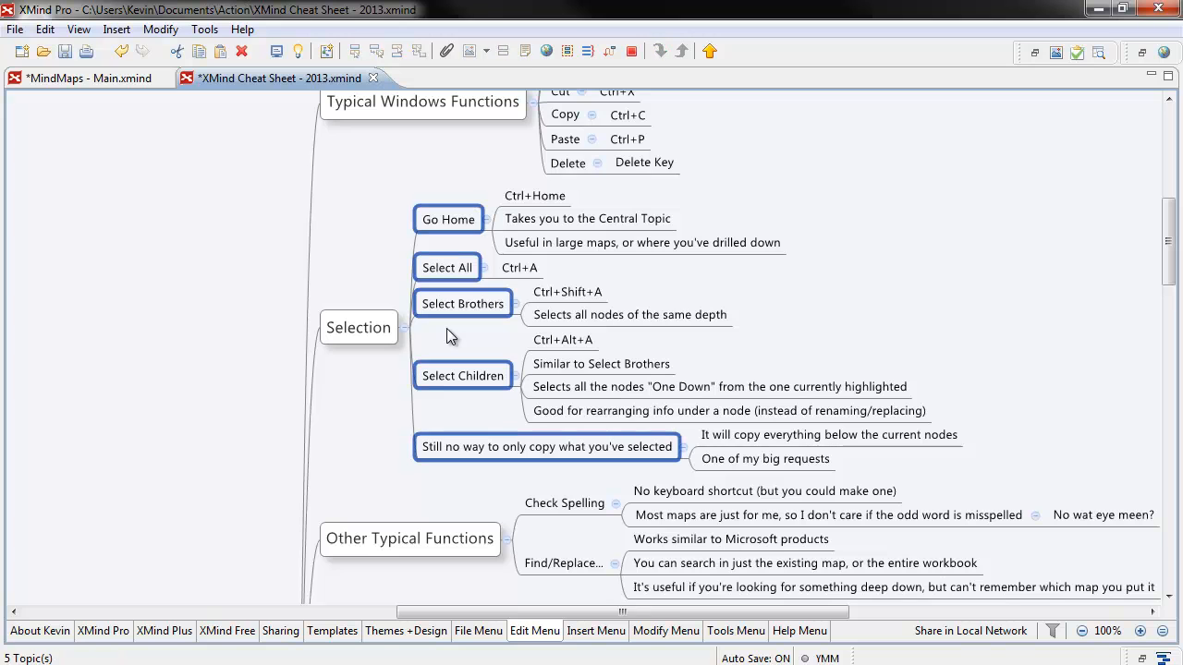
mouse_move(468, 275)
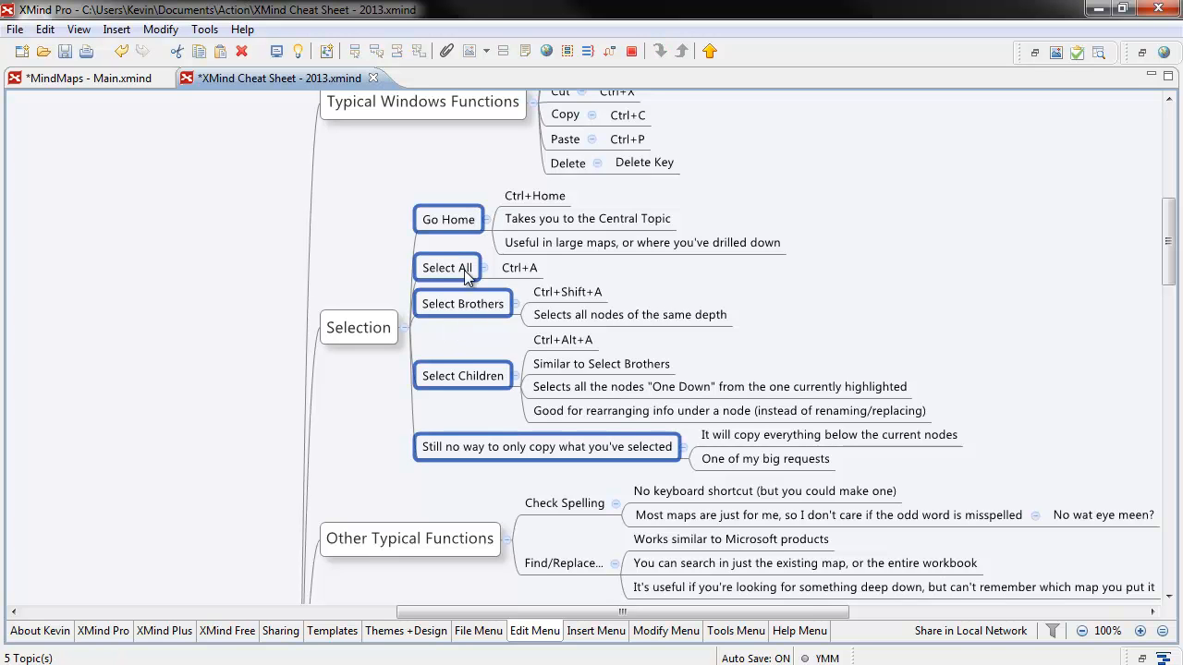
left_click(358, 327)
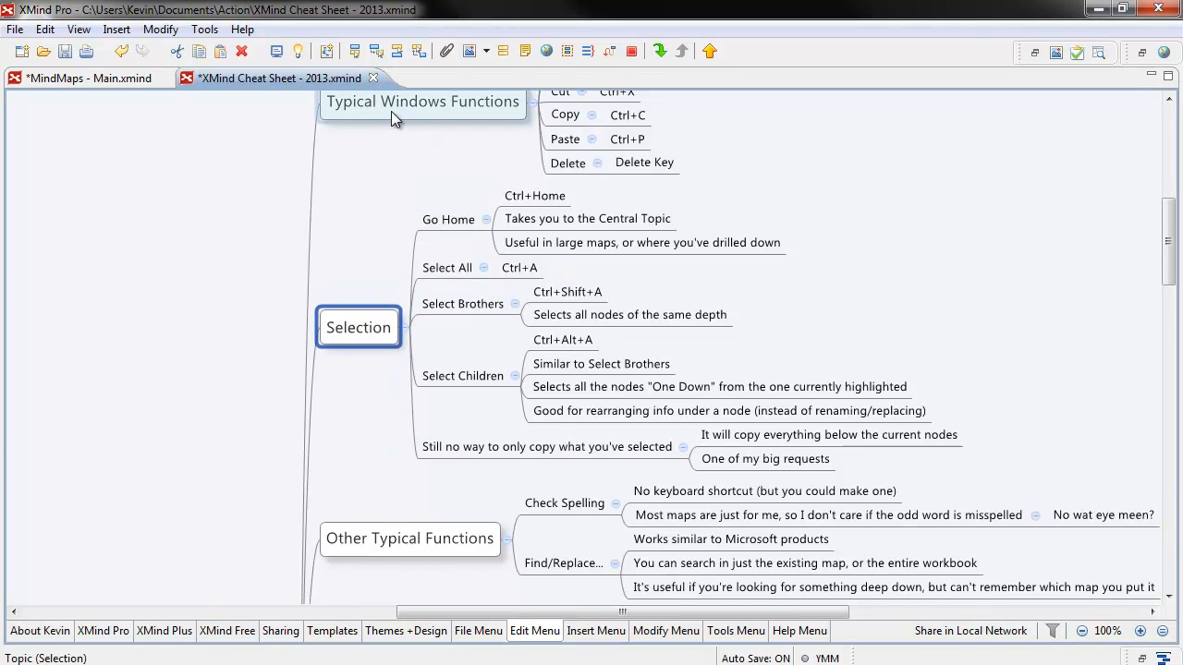
mouse_move(367, 446)
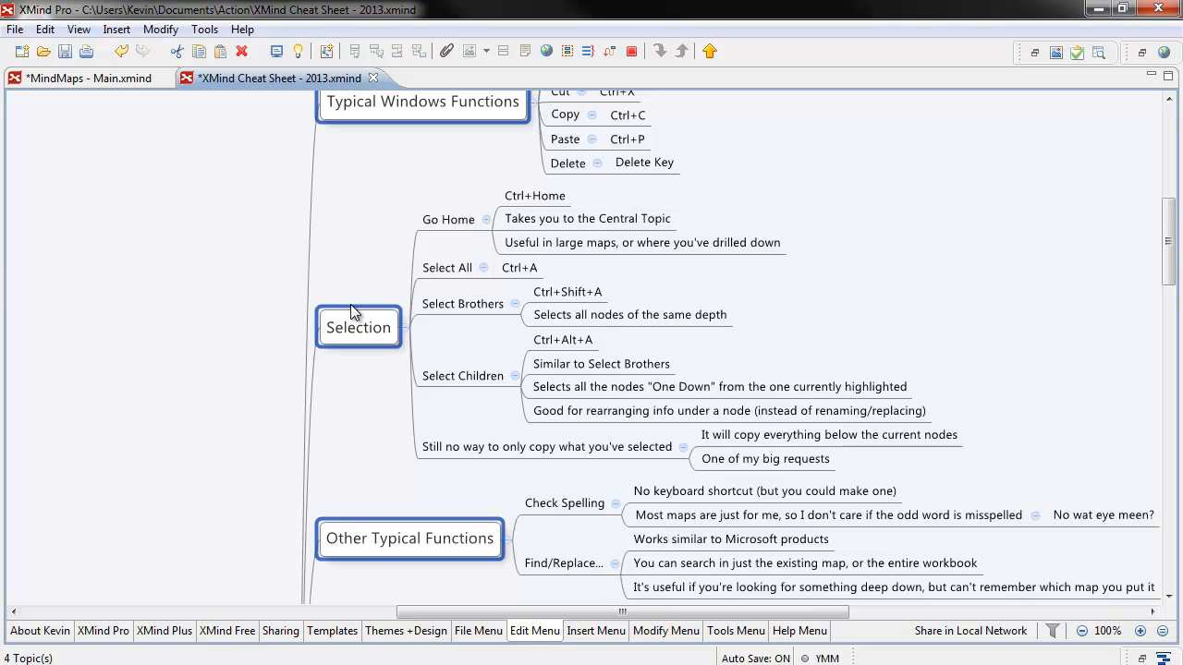
left_click(462, 303)
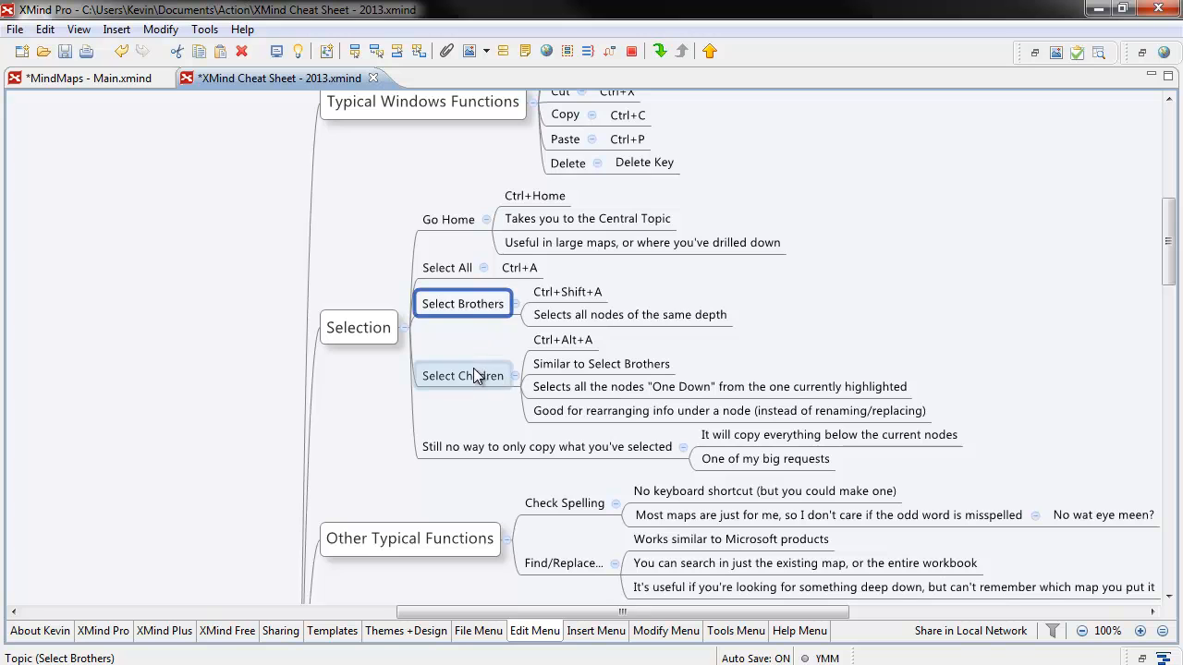
Select Select Children's subtopics, then deselect the Ctrl+Alt+A note, leaving three selected
left_click(462, 375)
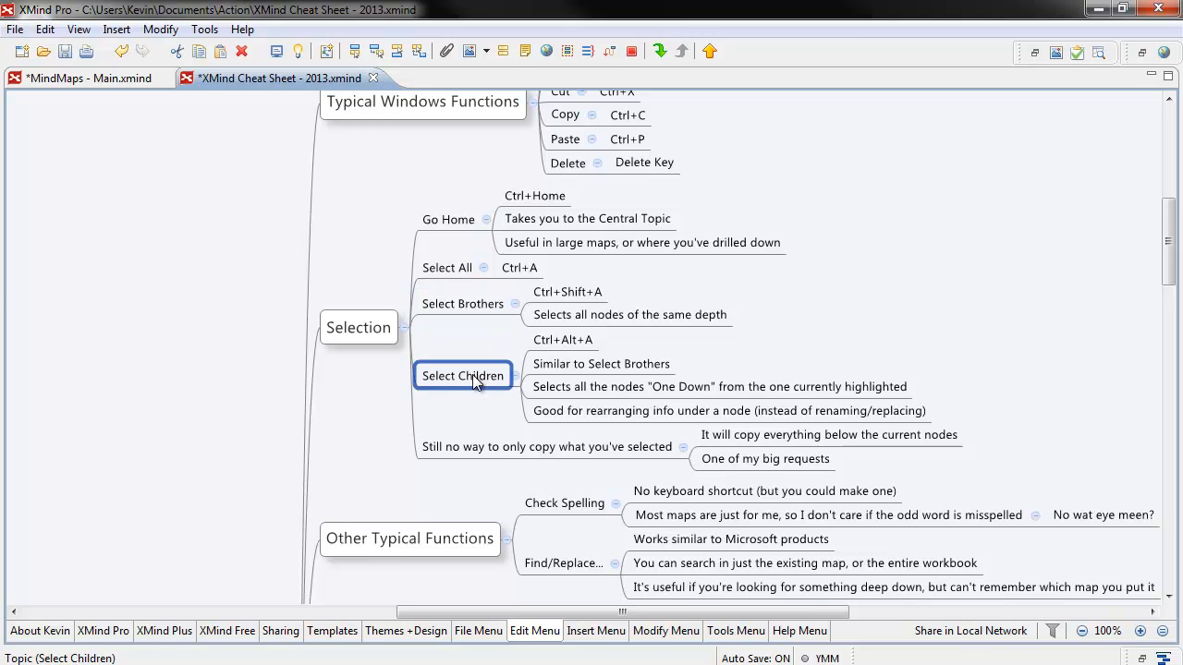
mouse_move(441, 396)
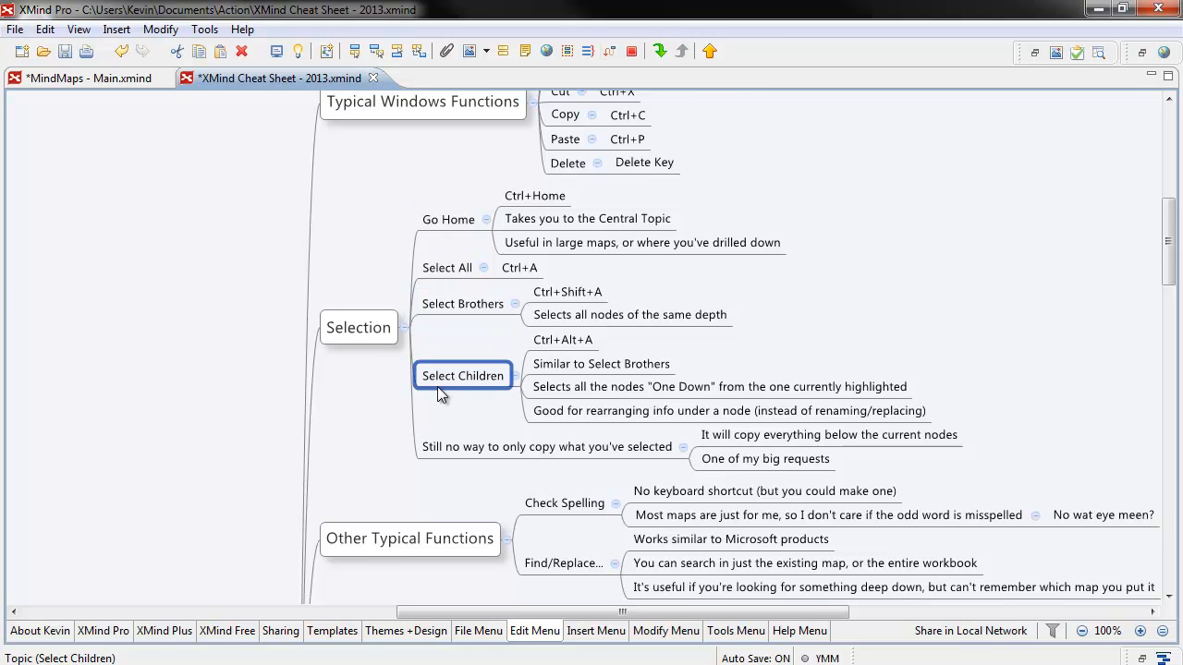
mouse_move(464, 385)
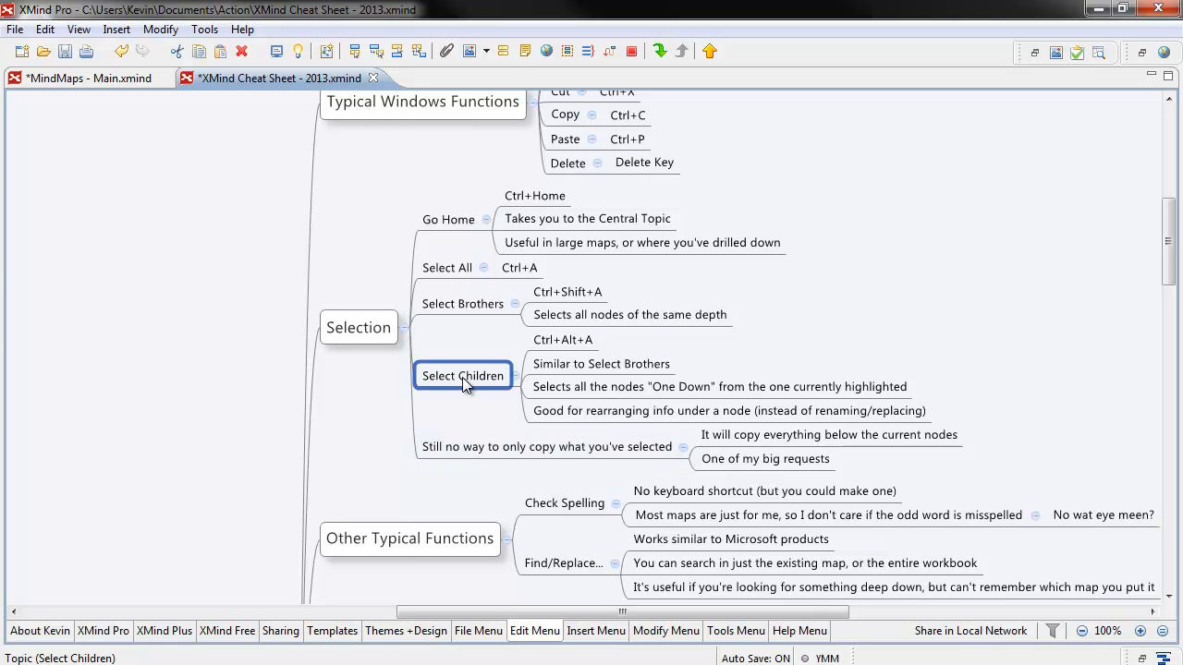
mouse_move(512, 389)
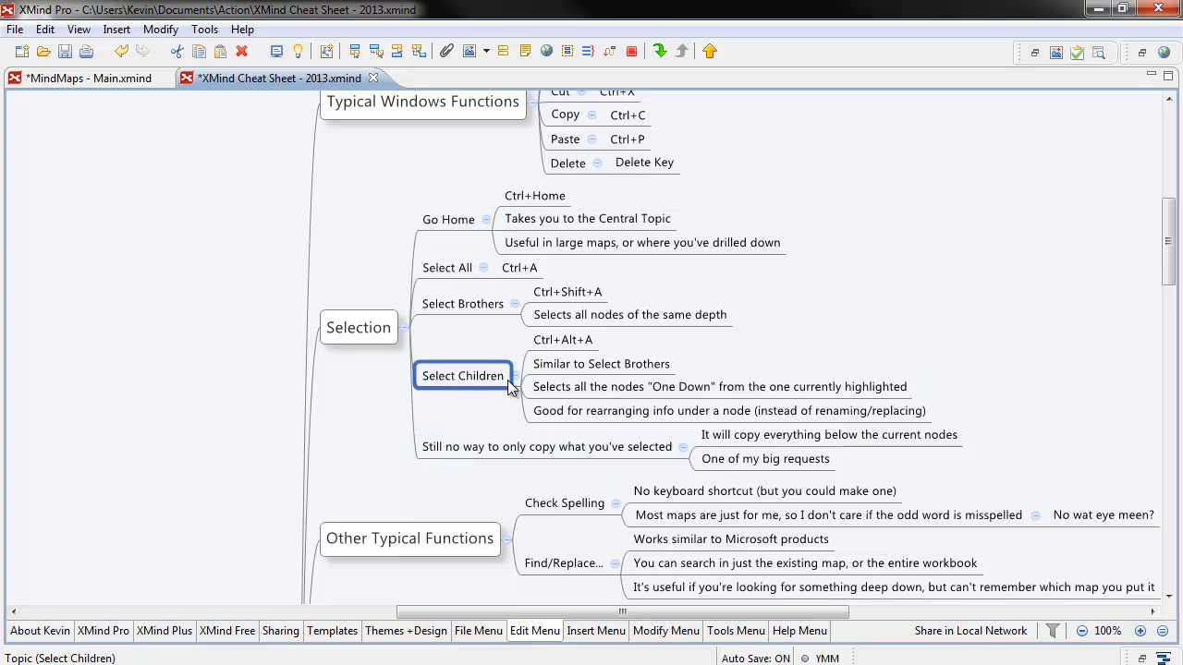
mouse_move(492, 402)
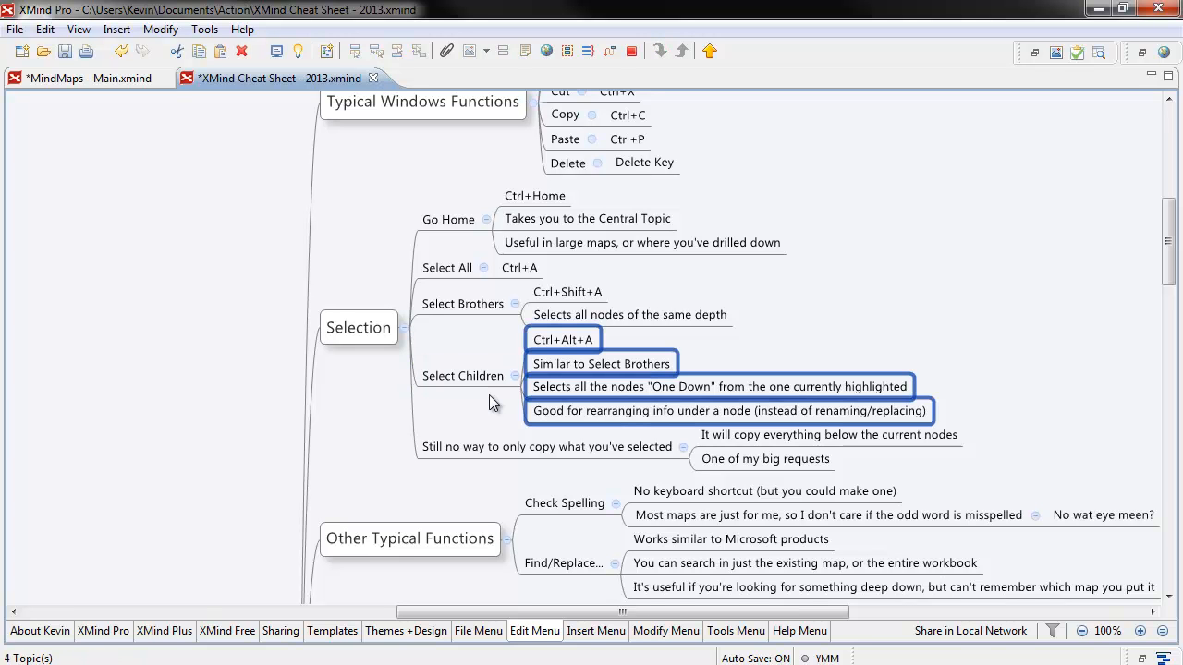
left_click(462, 375)
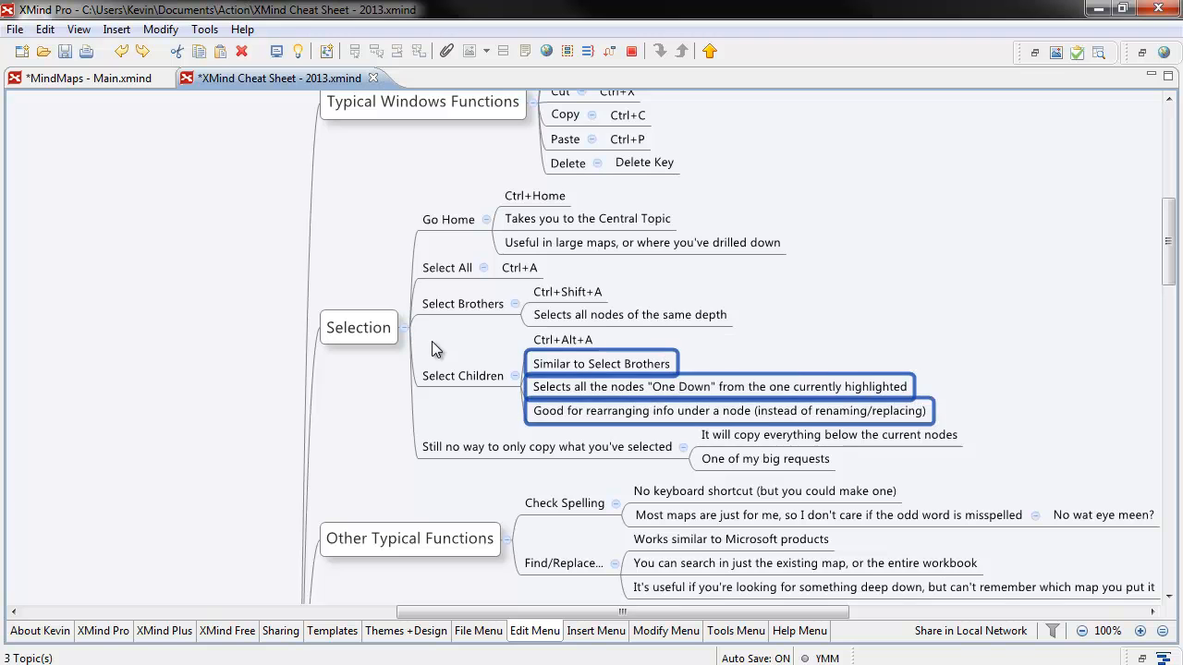
Select the Select Children topic and use Select Brothers to select all five Selection topics
left_click(478, 408)
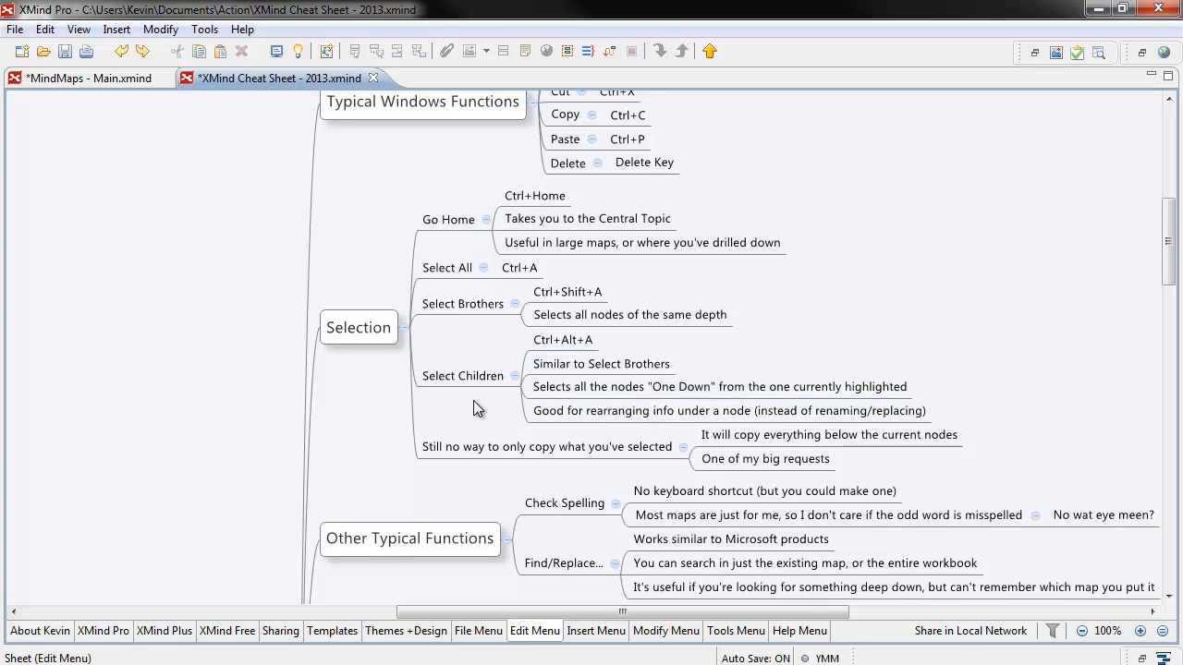
left_click(547, 447)
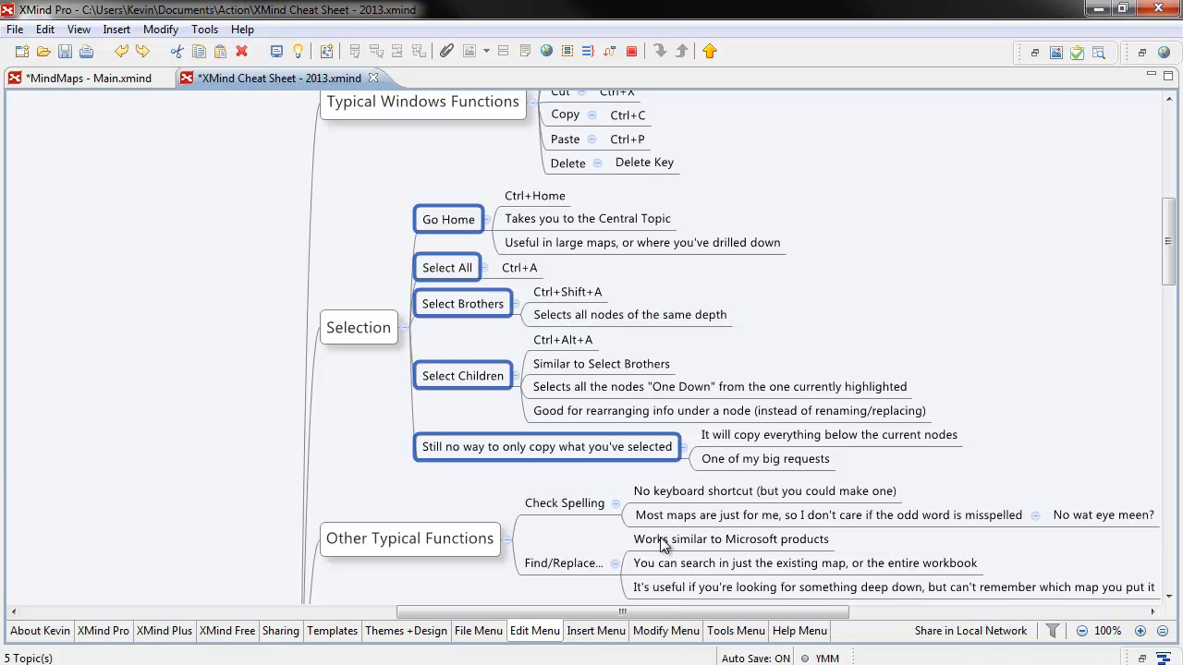
mouse_move(475, 375)
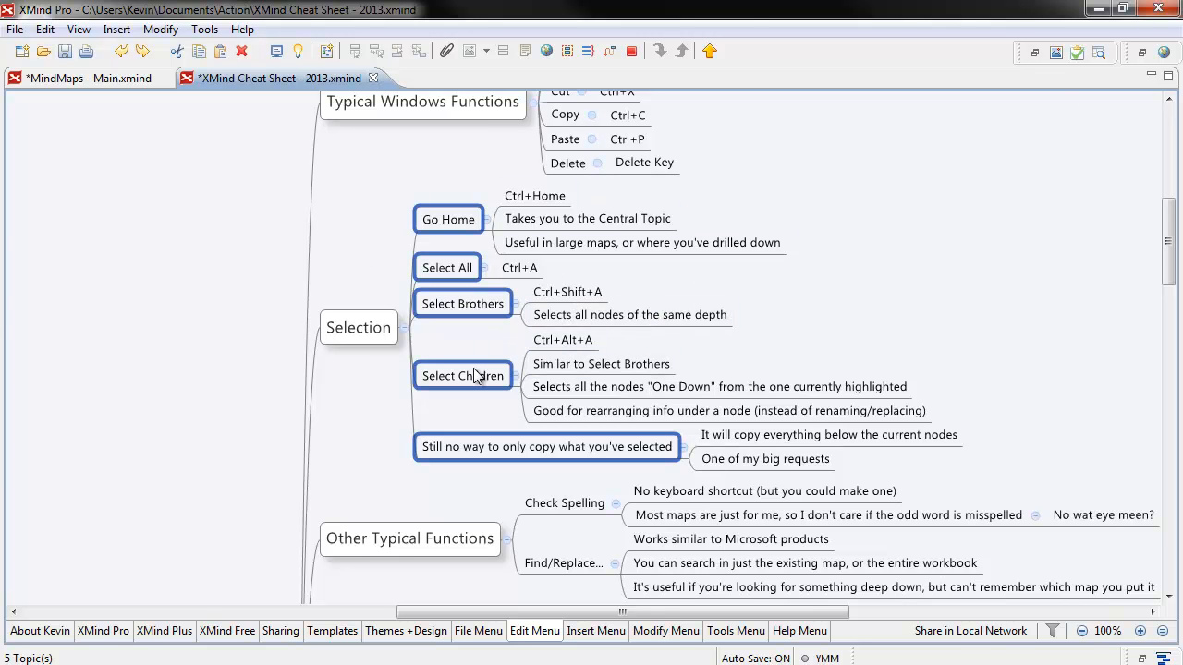
right_click(462, 375)
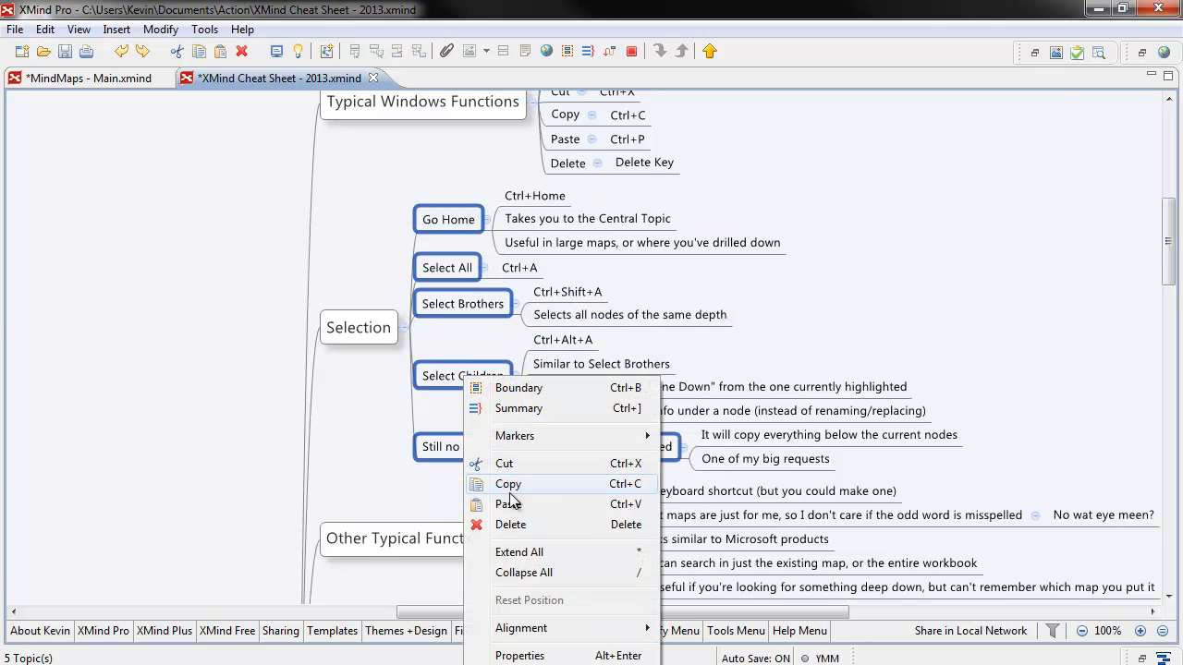
left_click(439, 280)
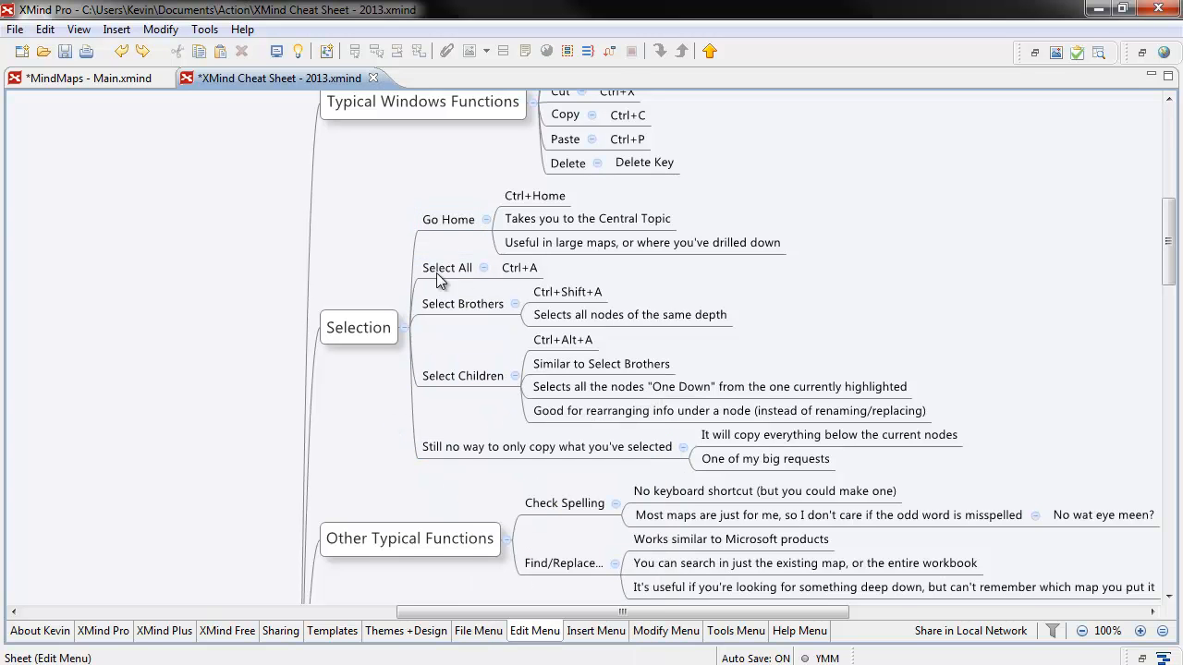
left_click(546, 447)
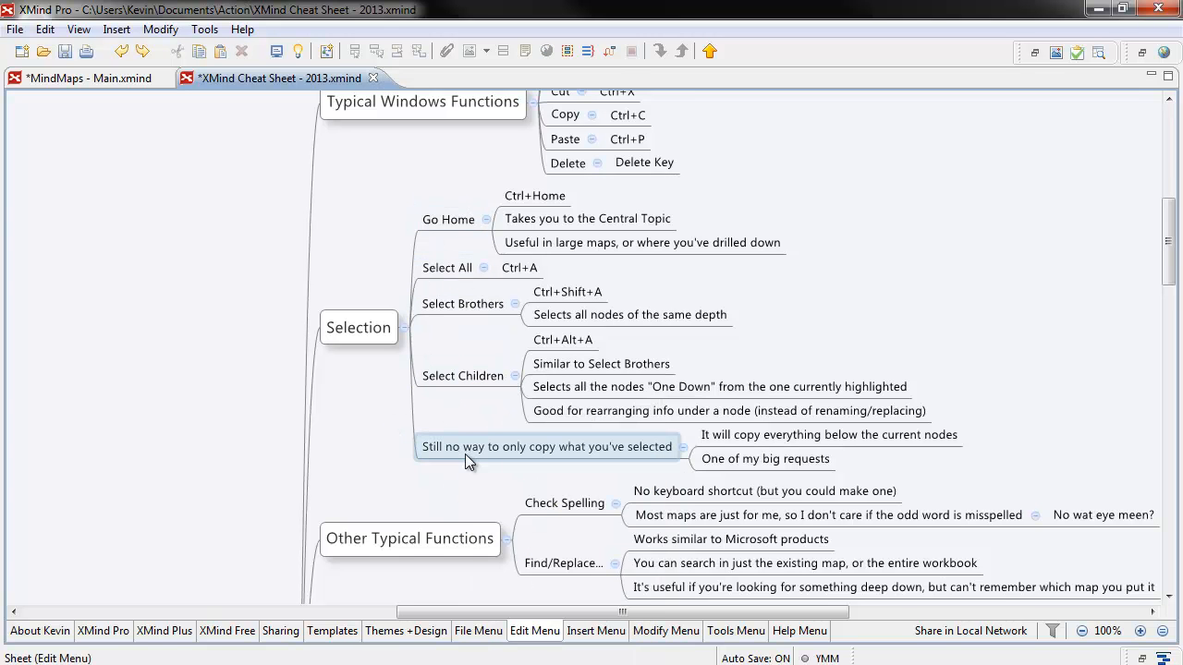
left_click(463, 375)
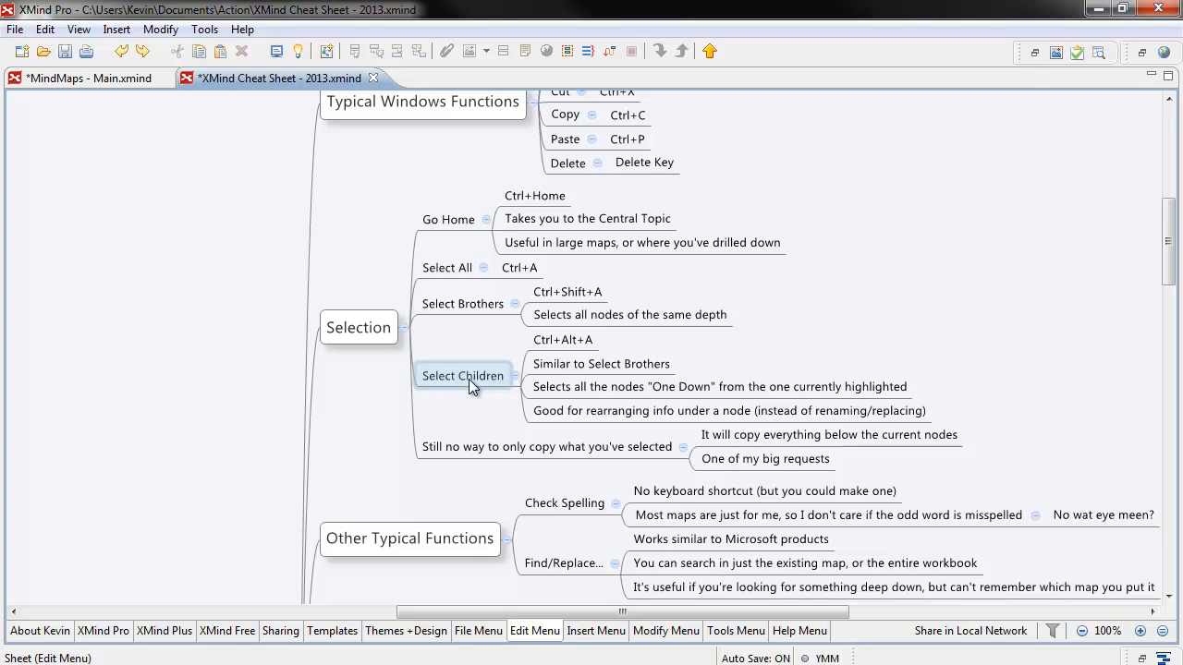
left_click(463, 375)
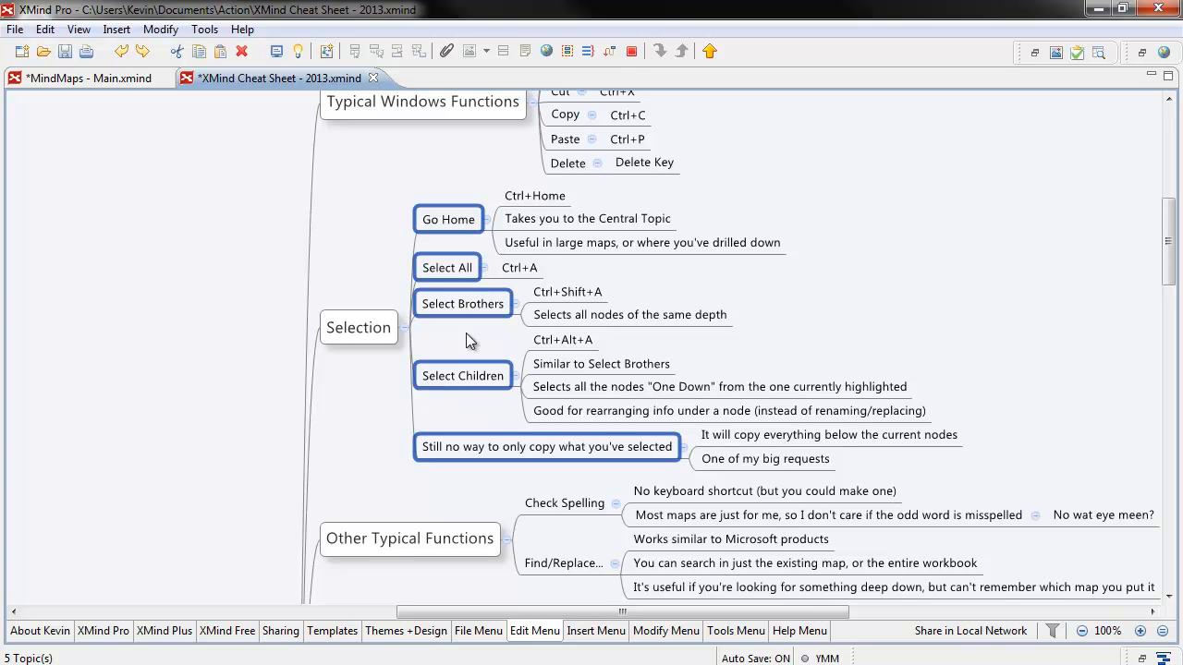
mouse_move(453, 250)
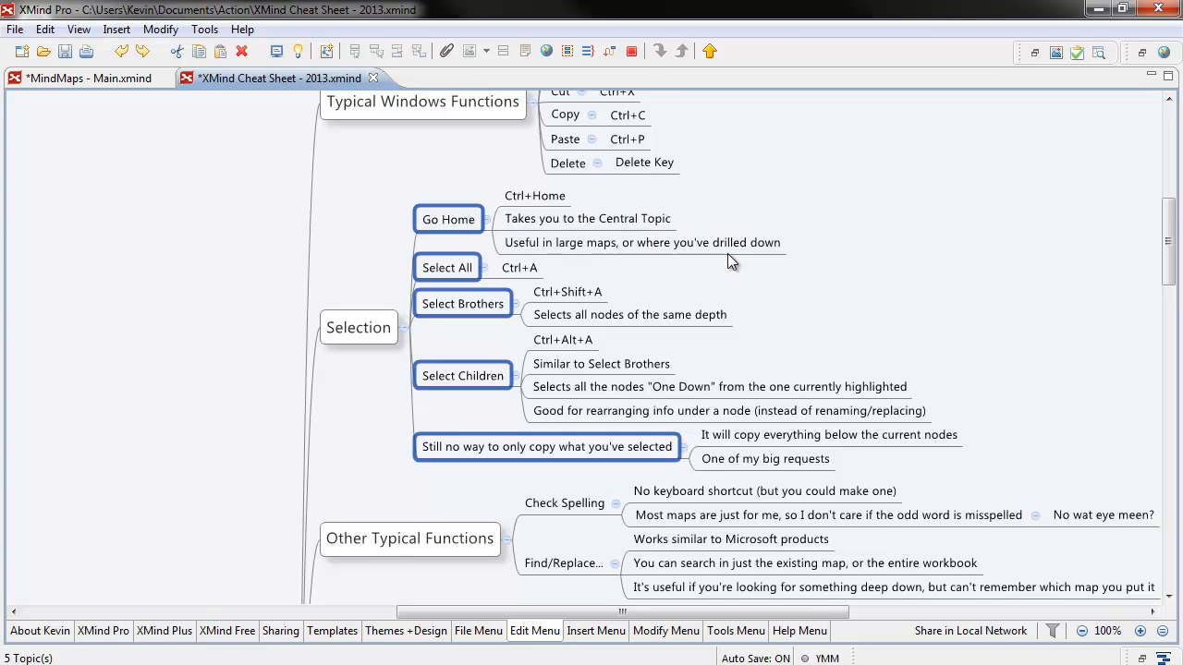
mouse_move(448, 242)
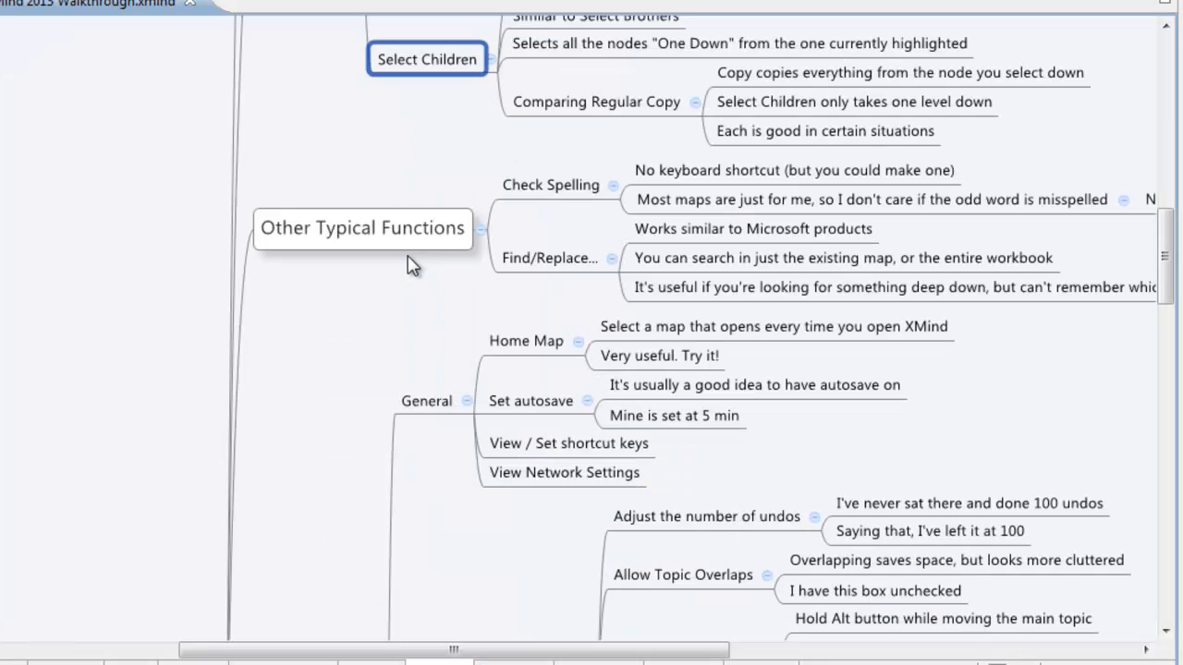
Scroll down to Other Typical Functions and select the Find/Replace topic
scroll("down", 3)
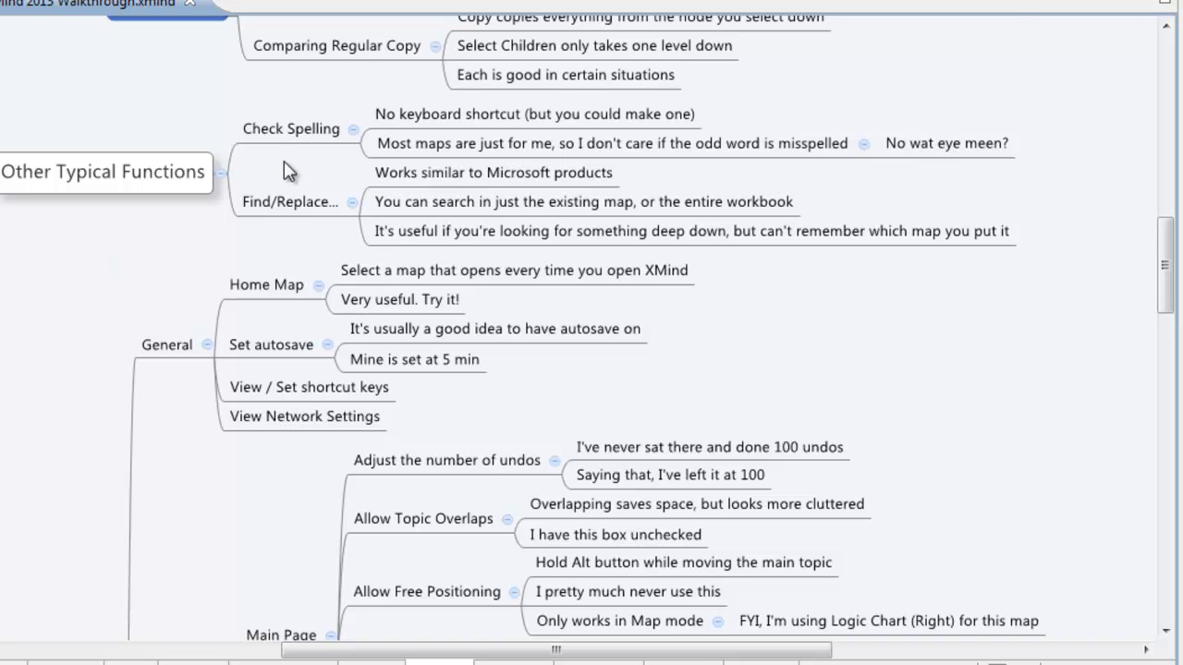
left_click(289, 201)
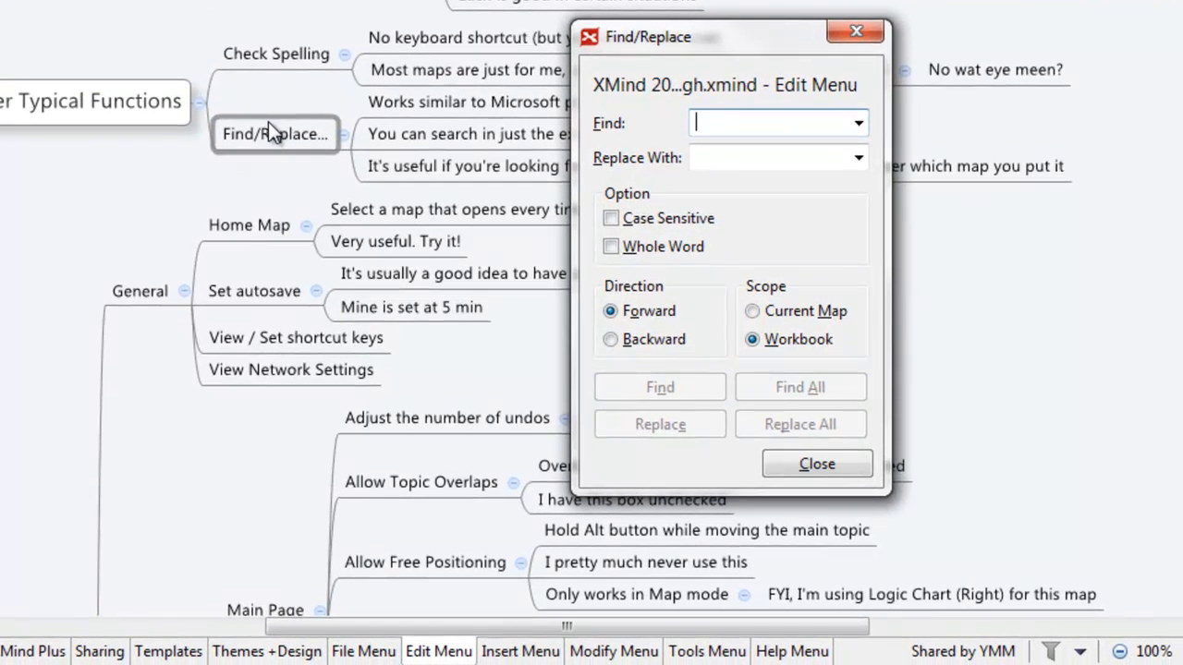
Search for 'kevin' with the scope toggled to Current Map, then Workbook
type("kevin")
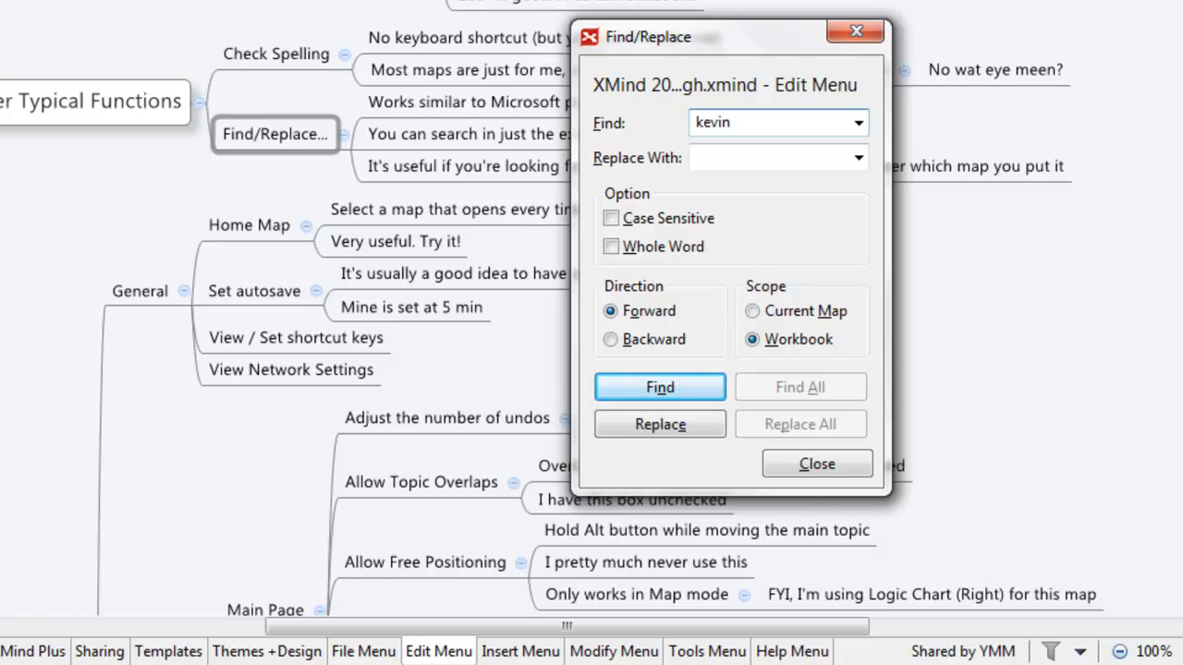
mouse_move(91, 494)
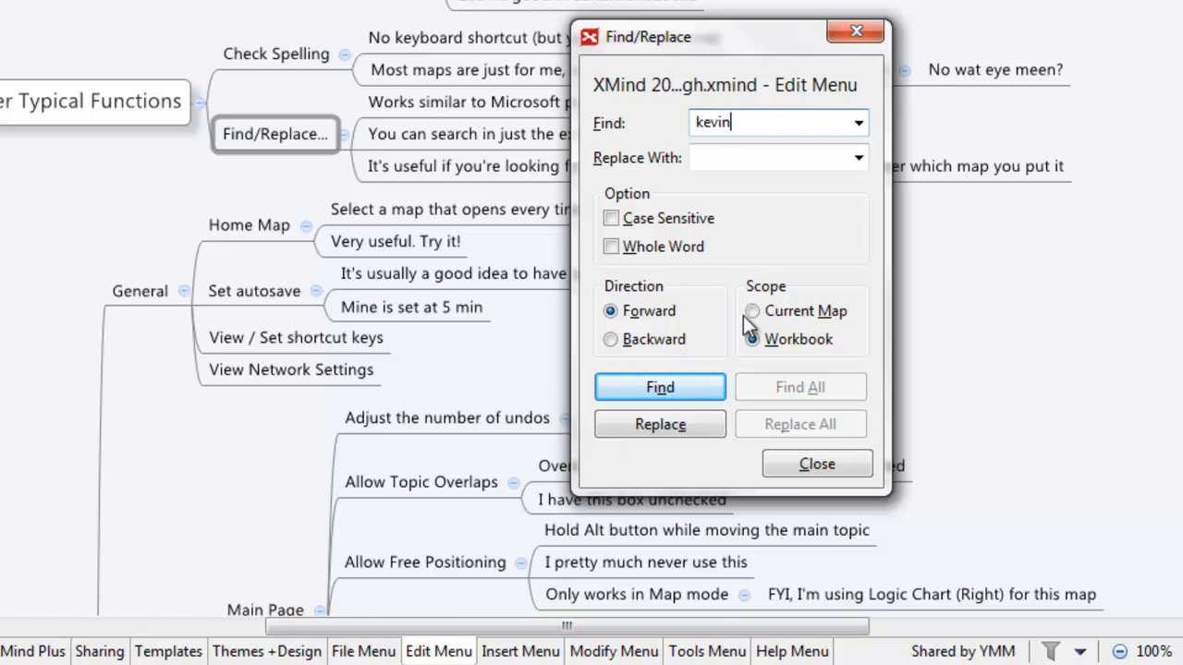
left_click(752, 310)
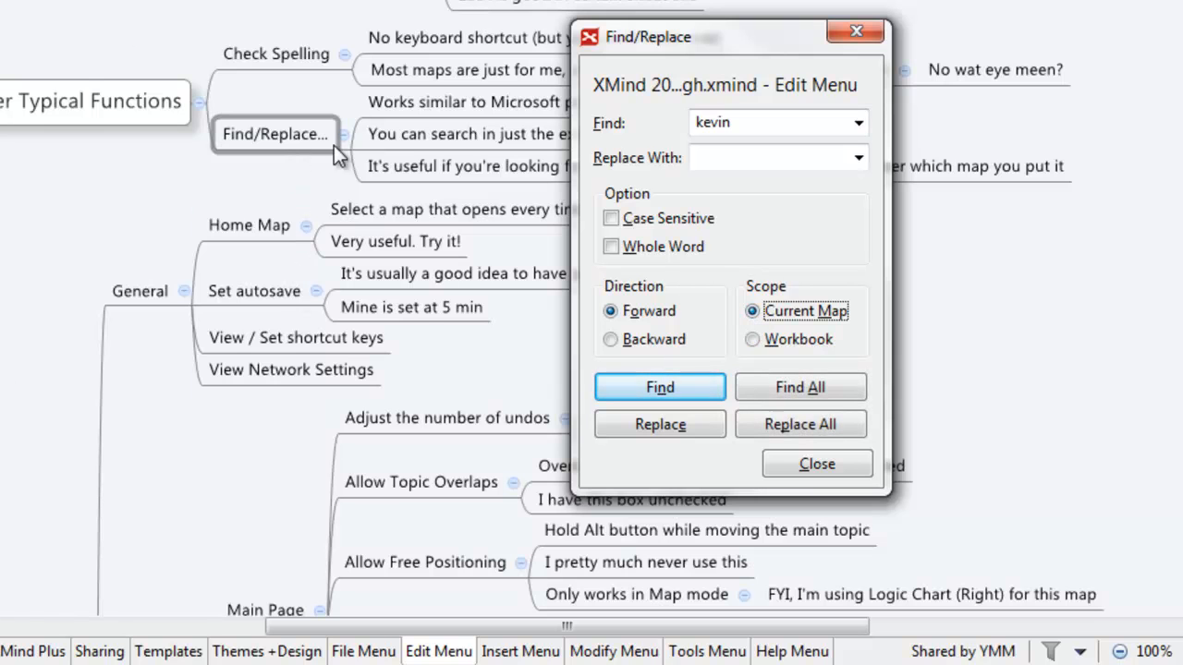
left_click(751, 339)
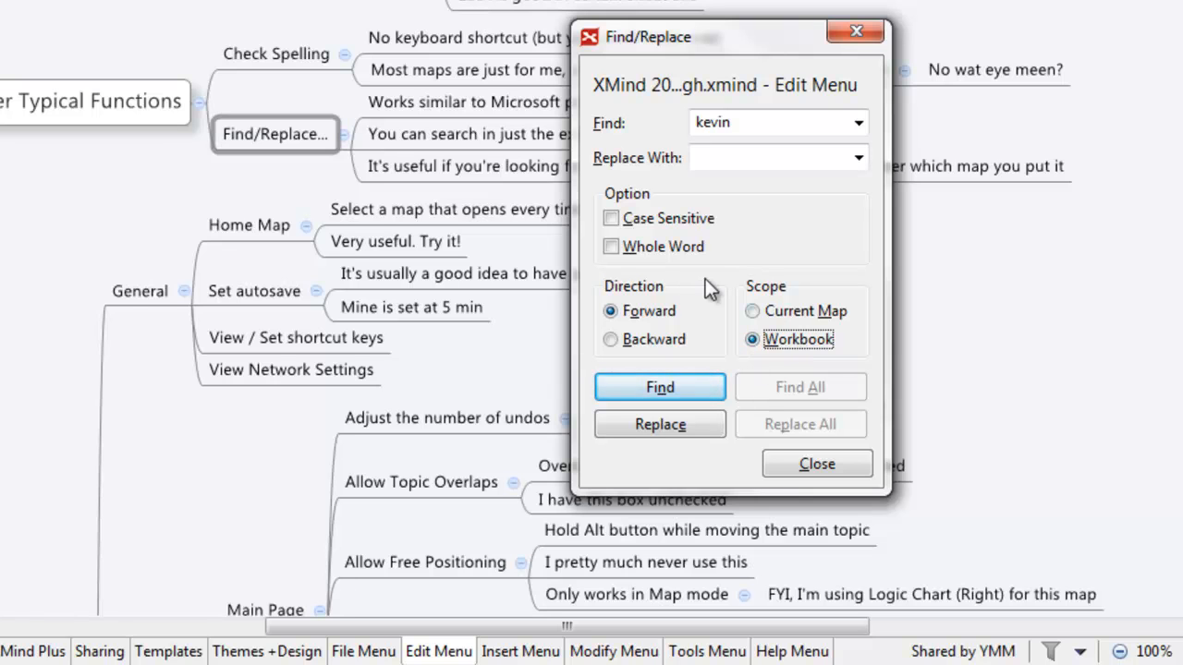
mouse_move(827, 391)
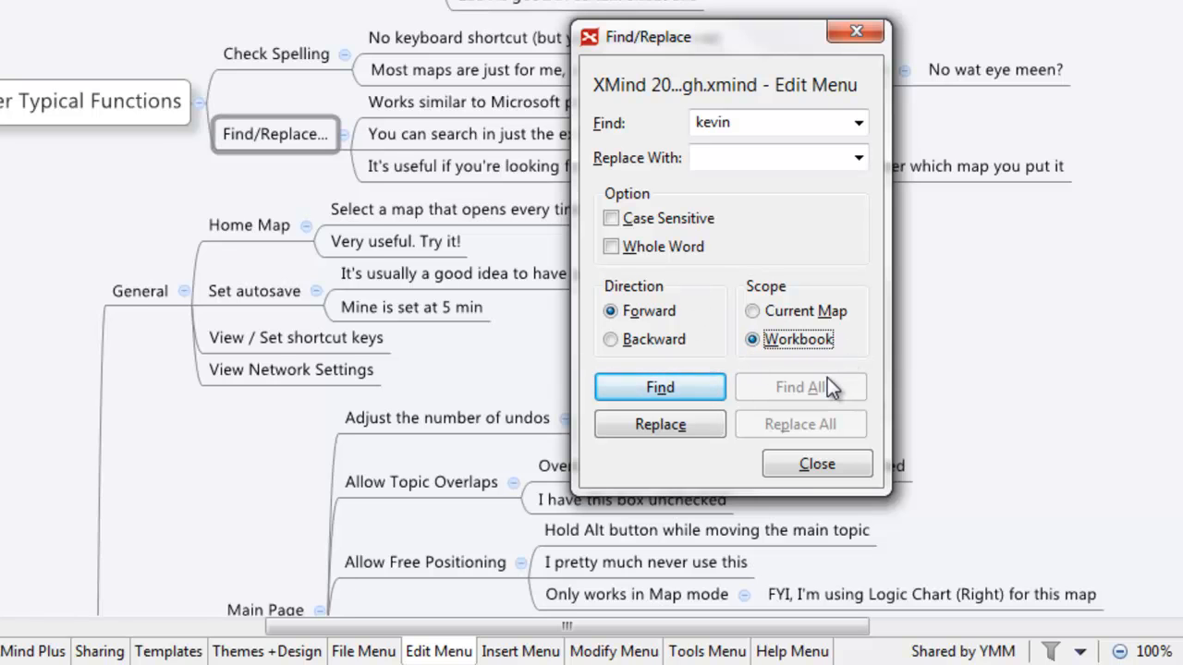
left_click(817, 463)
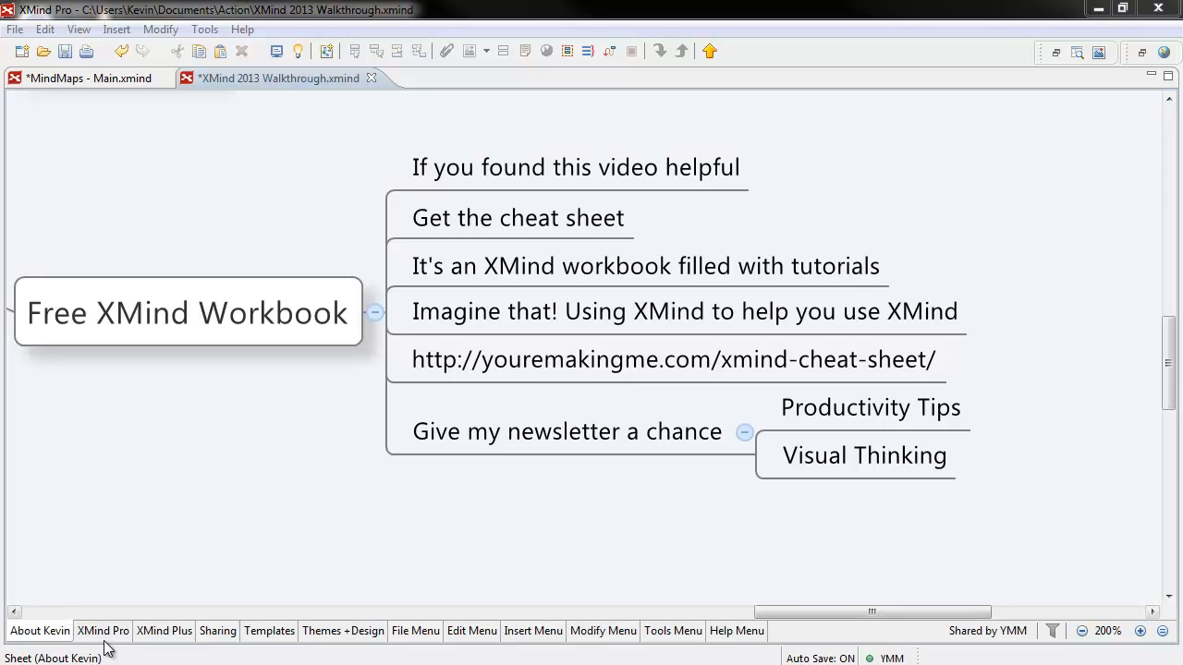
left_click(164, 630)
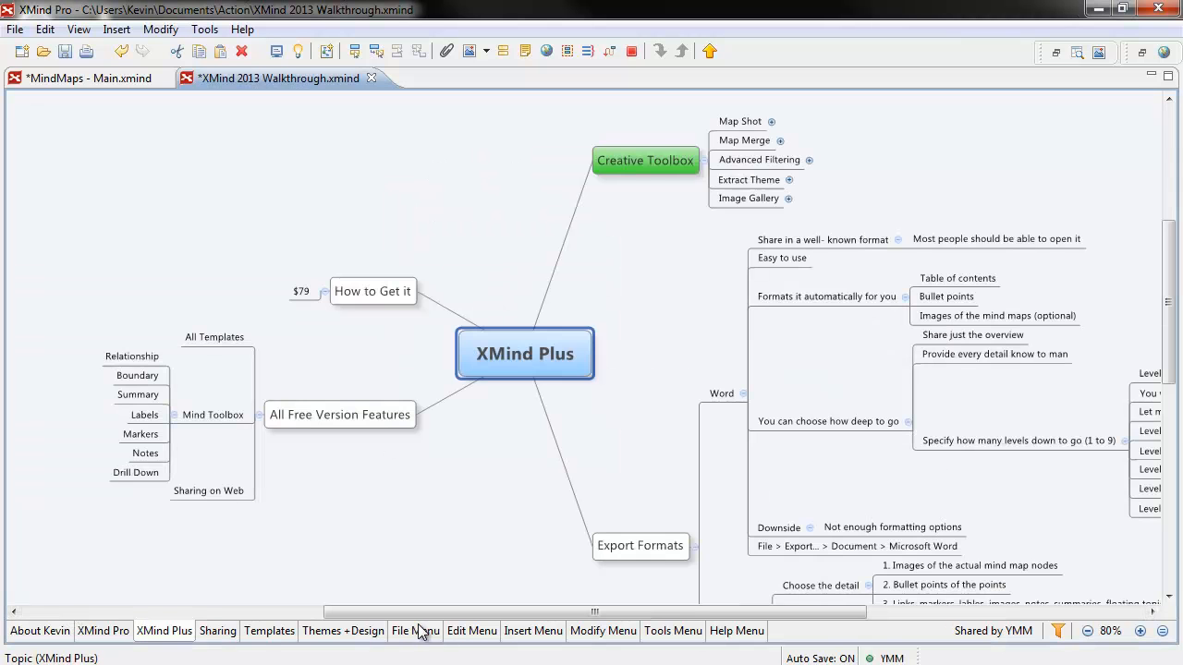
left_click(470, 631)
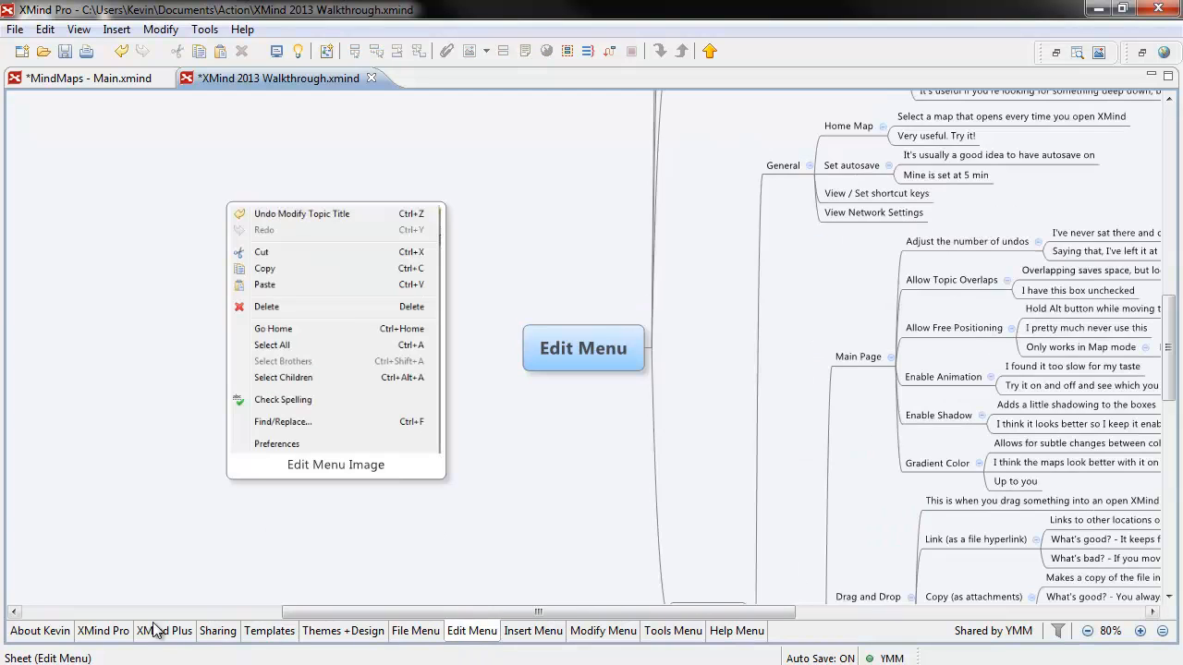
left_click(44, 630)
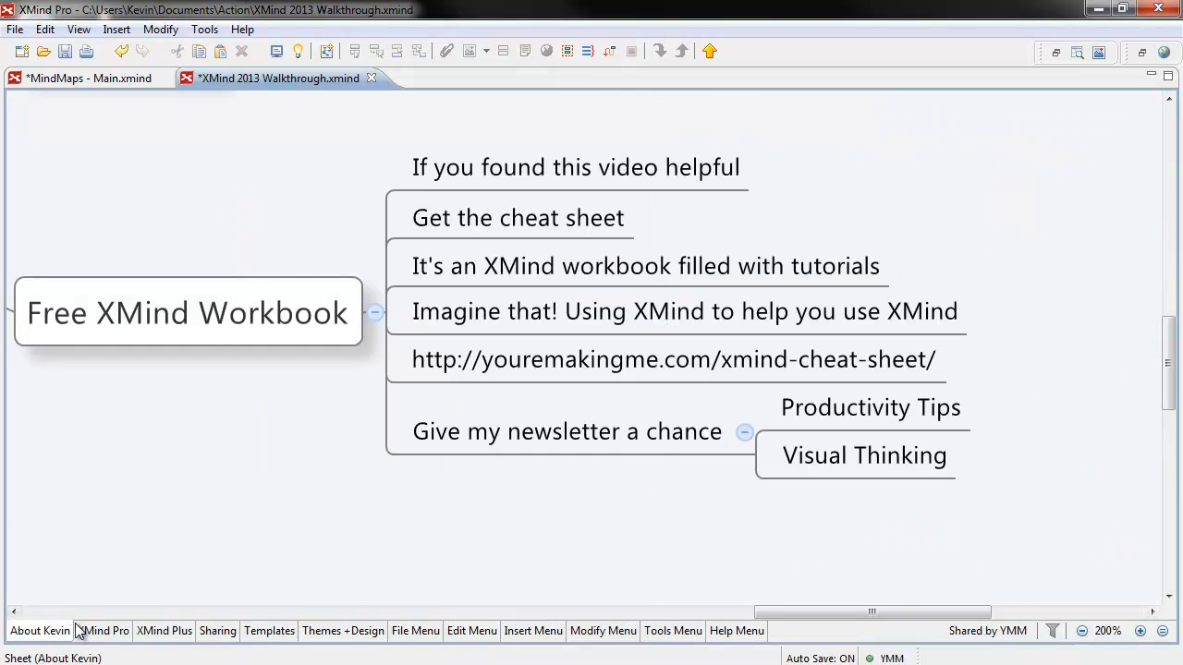
mouse_move(85, 618)
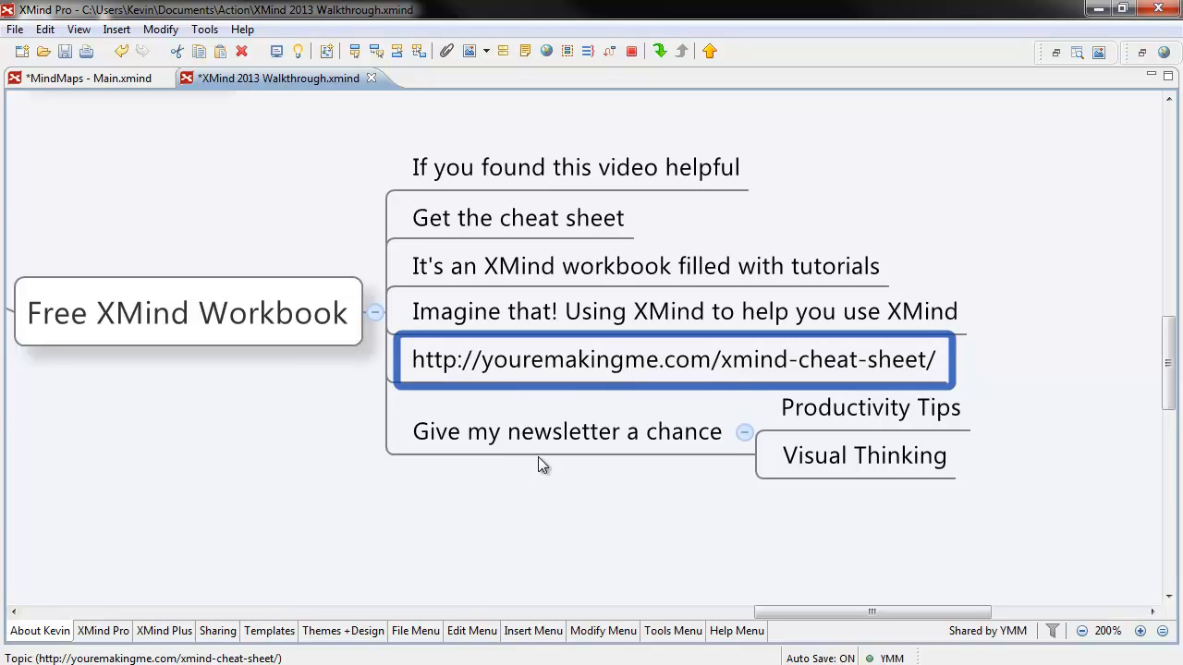
left_click(566, 431)
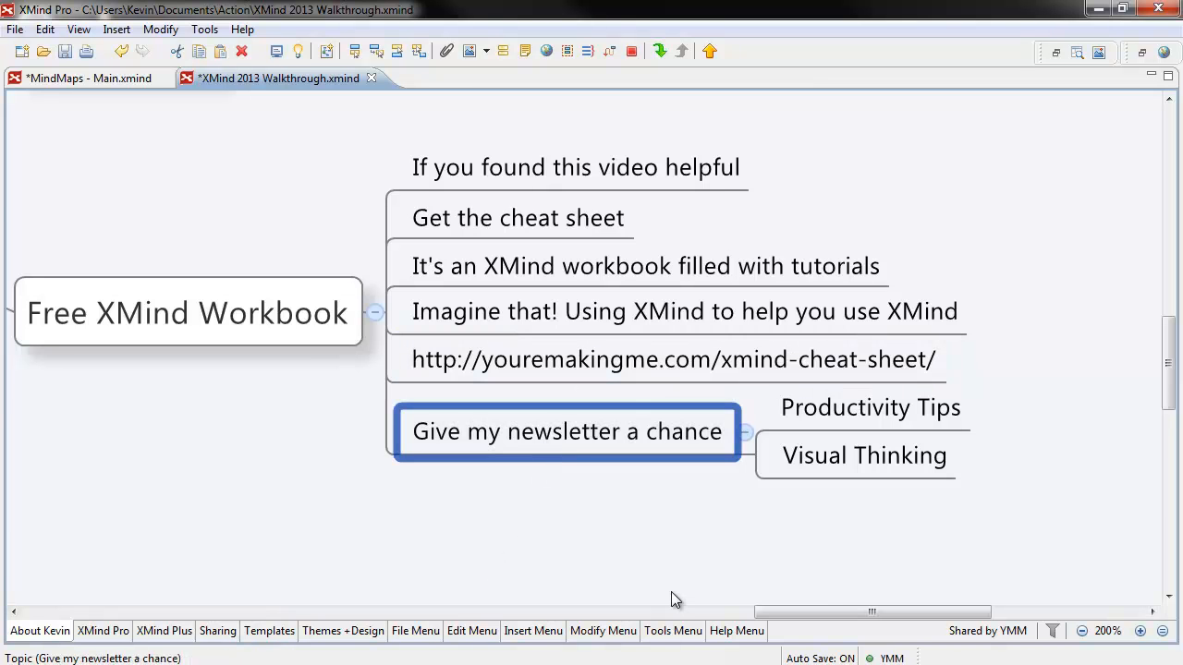